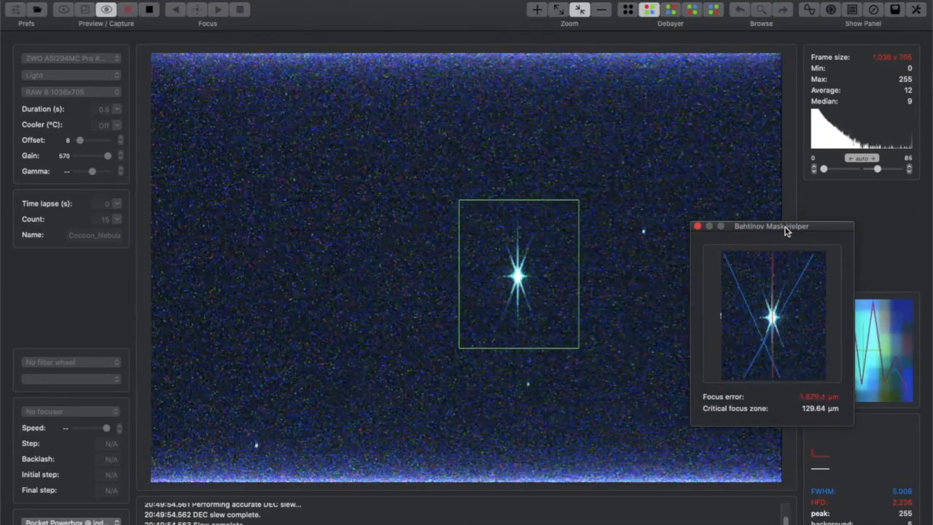
# - Close the Bahtinov Mask Helper window to leave the focus check
pyautogui.click(697, 226)
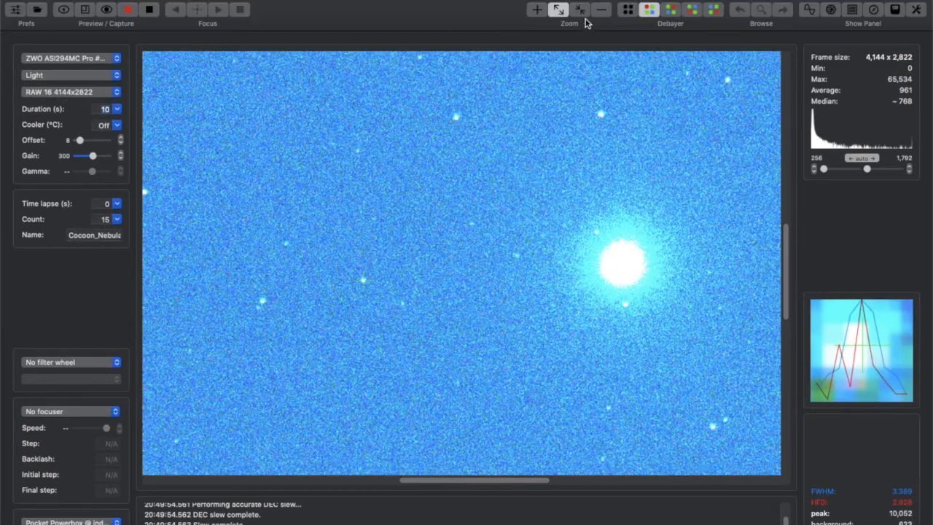
pyautogui.click(579, 9)
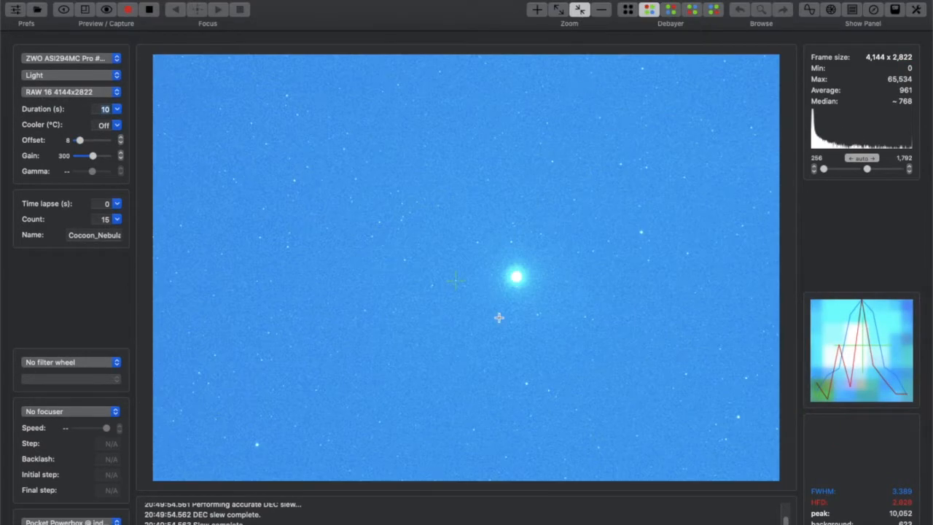
pyautogui.moveTo(550, 43)
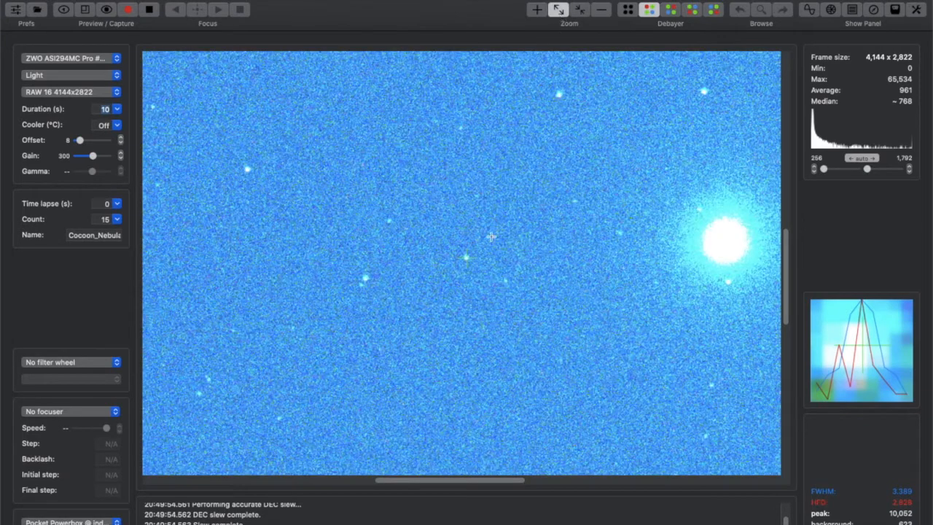
pyautogui.moveTo(482, 297)
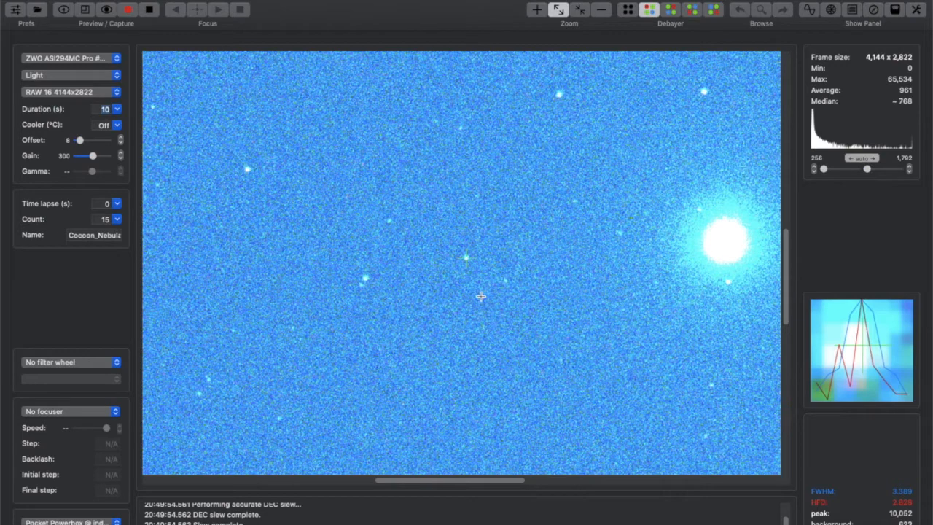
pyautogui.moveTo(469, 259)
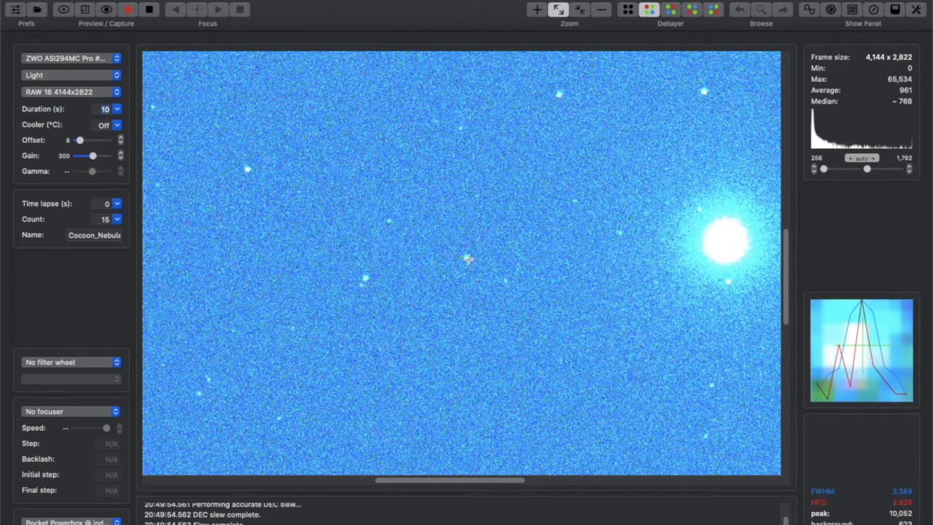
pyautogui.moveTo(364, 279)
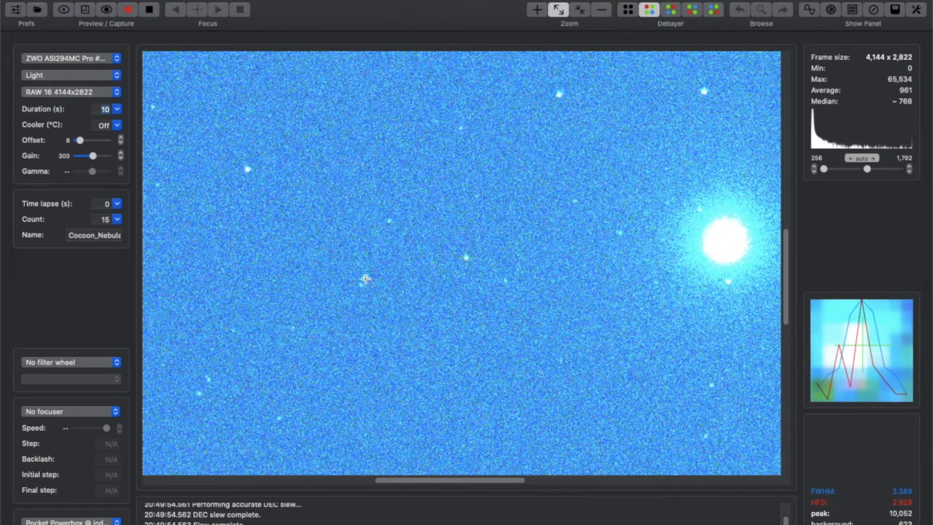
pyautogui.moveTo(466, 259)
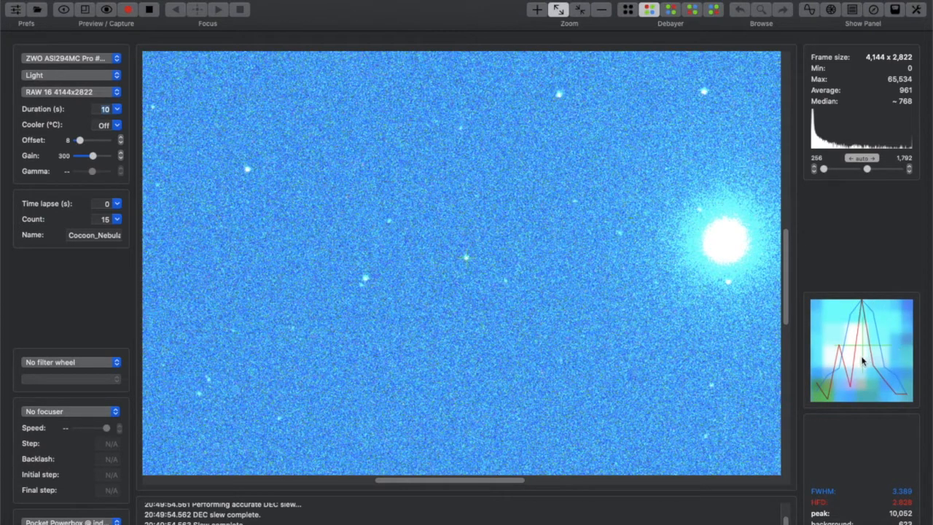
pyautogui.moveTo(613, 319)
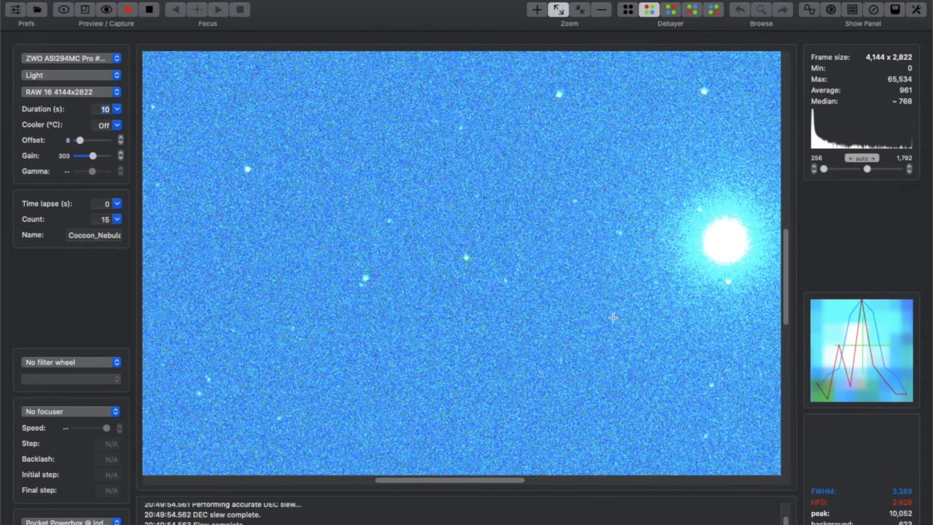
pyautogui.moveTo(470, 271)
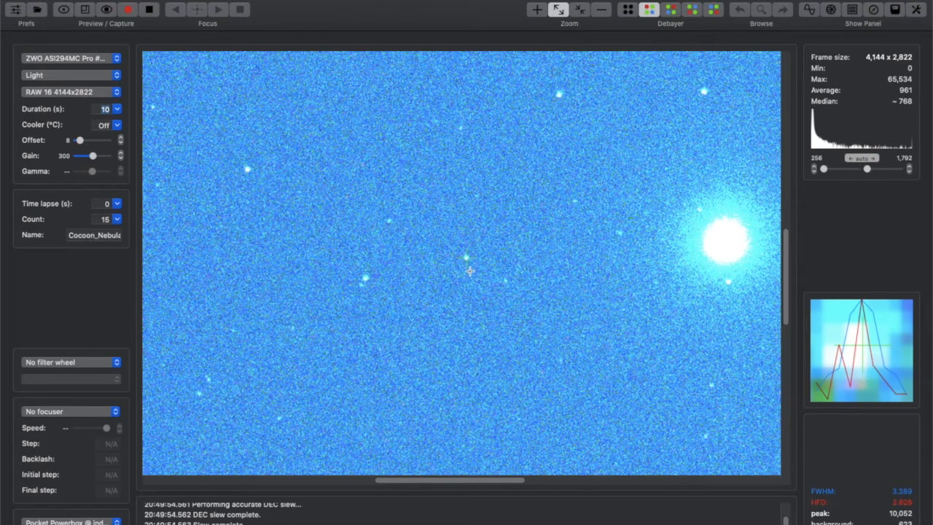
pyautogui.moveTo(463, 260)
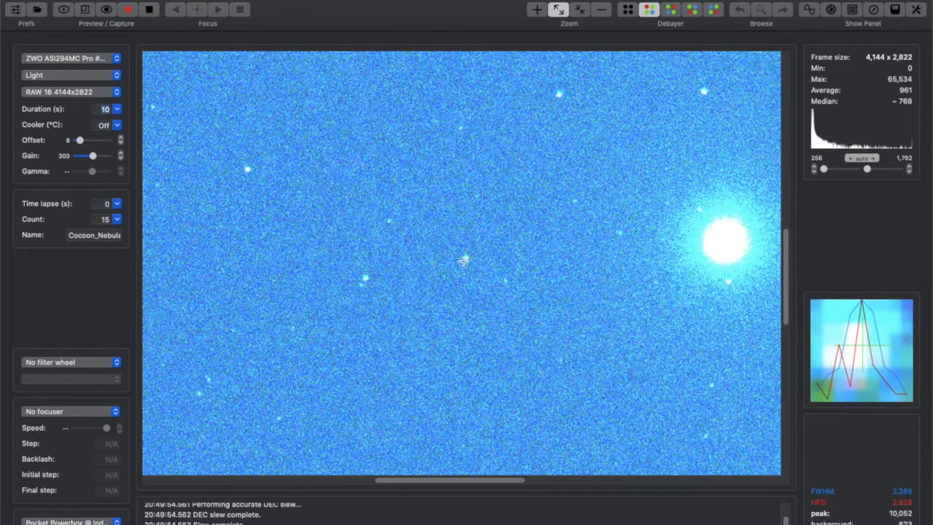
pyautogui.moveTo(464, 276)
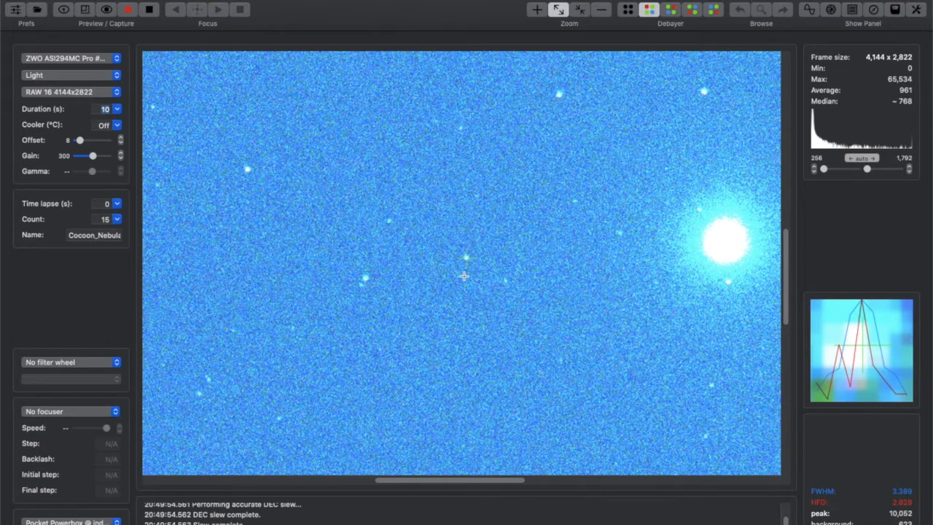
pyautogui.moveTo(466, 268)
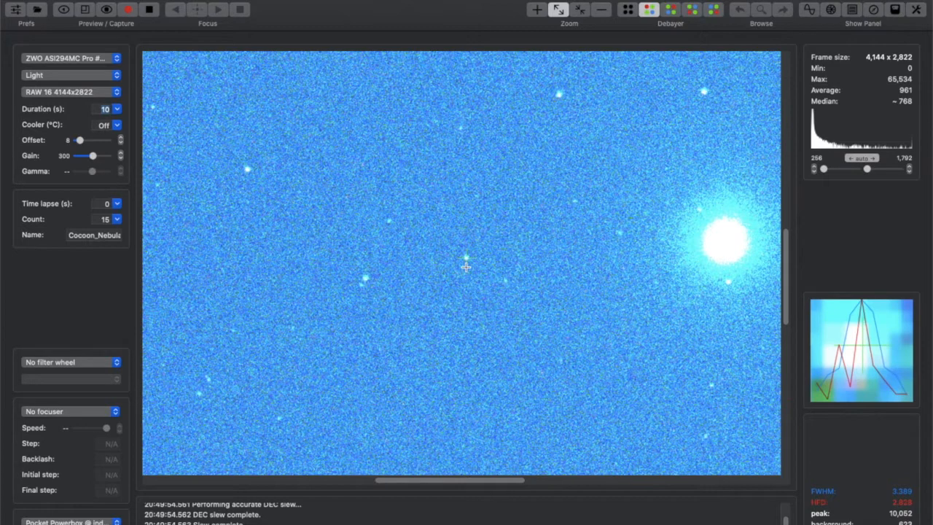
pyautogui.moveTo(531, 141)
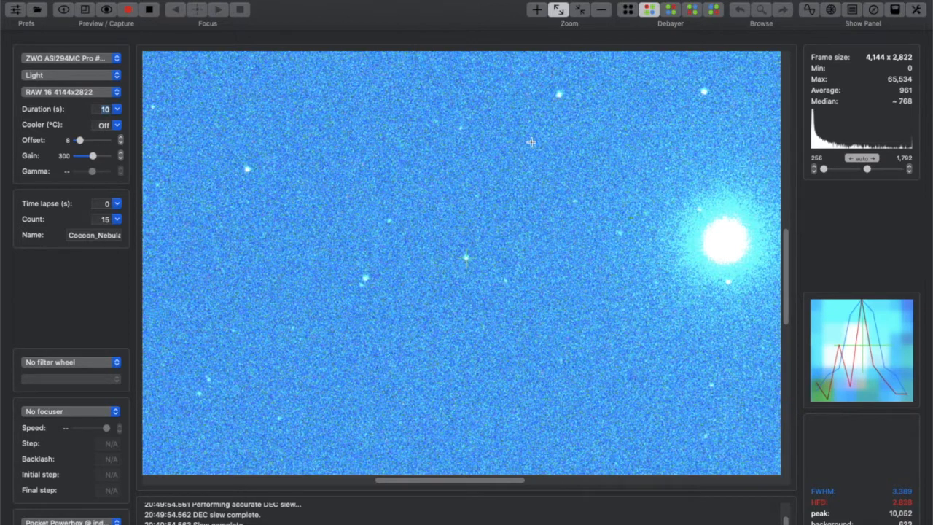
pyautogui.moveTo(469, 257)
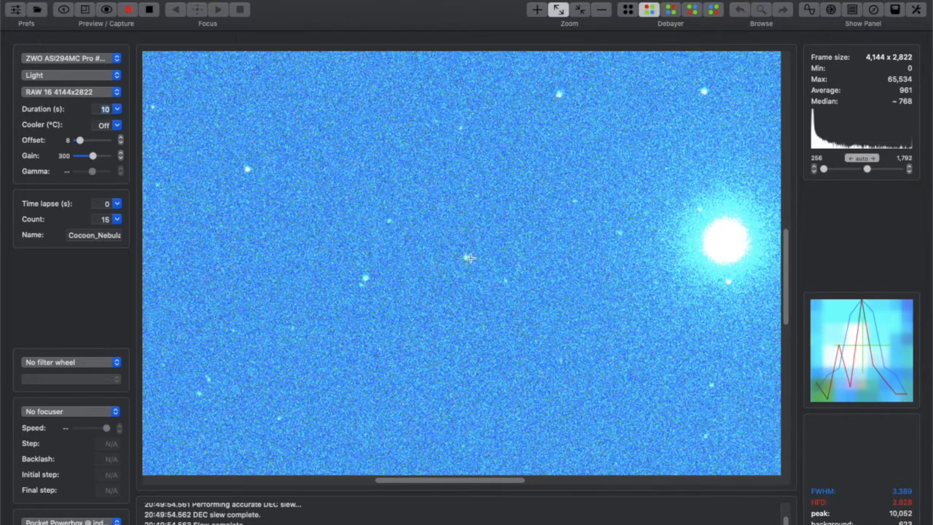
pyautogui.moveTo(463, 275)
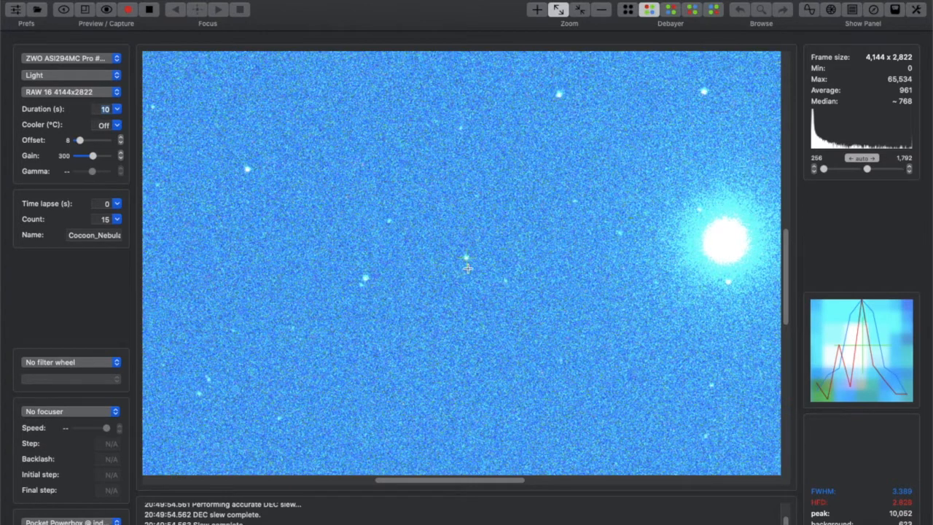
pyautogui.moveTo(248, 170)
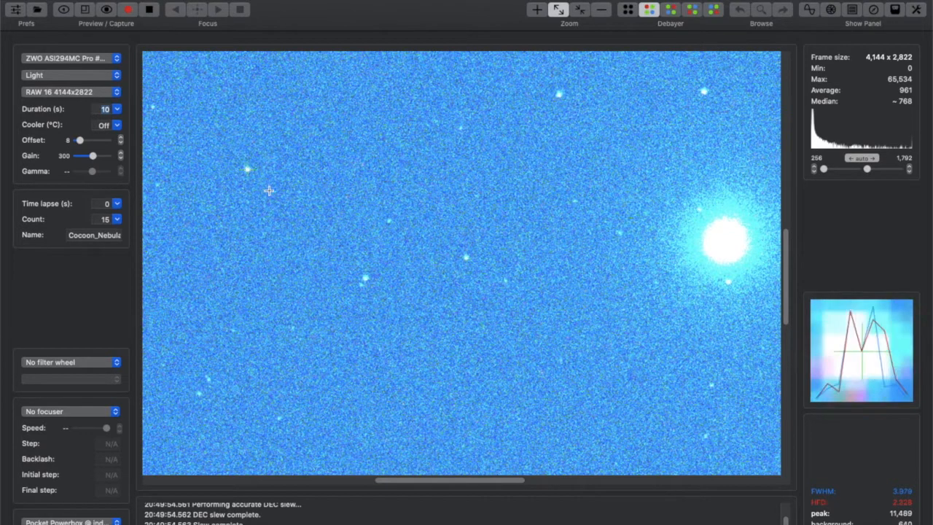
pyautogui.moveTo(466, 260)
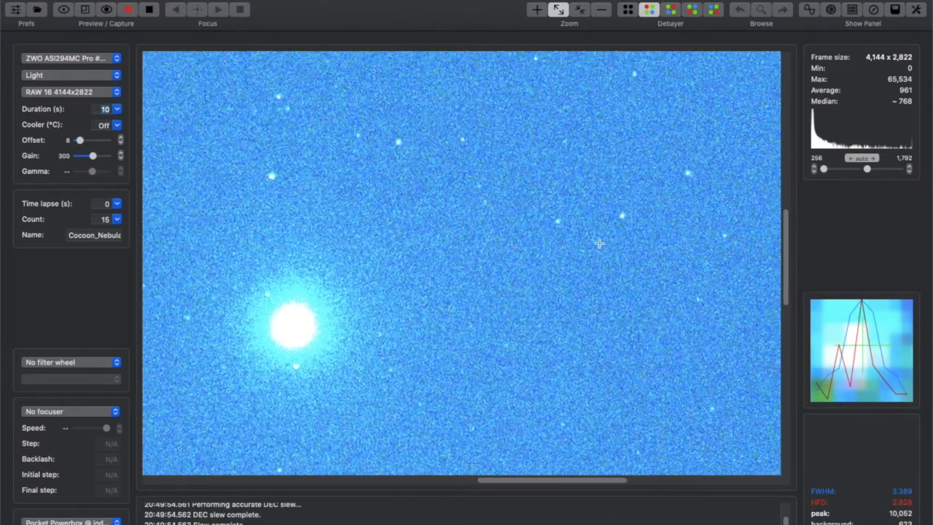
pyautogui.moveTo(622, 219)
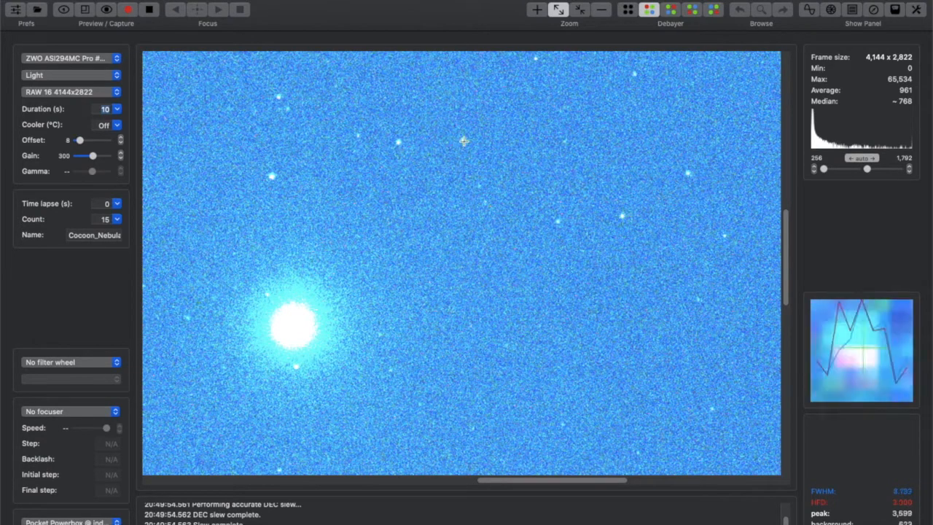
pyautogui.moveTo(443, 116)
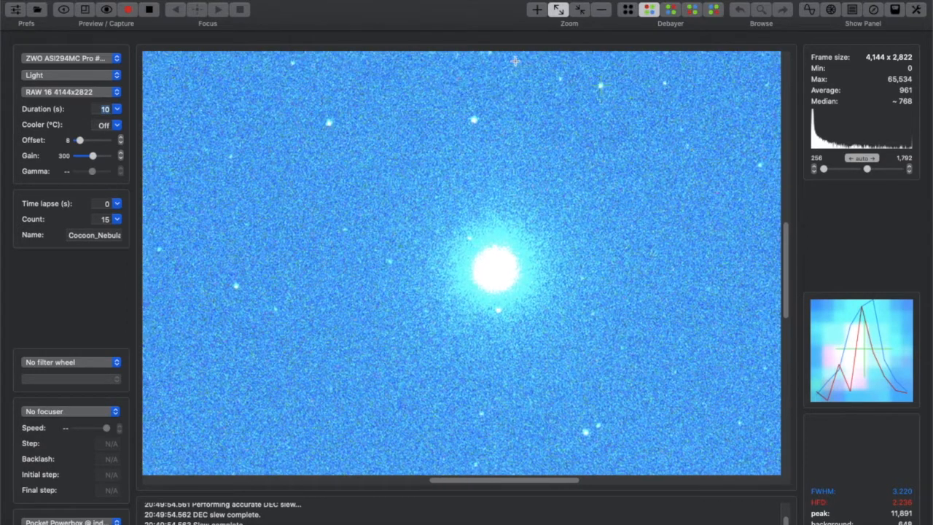
pyautogui.click(580, 10)
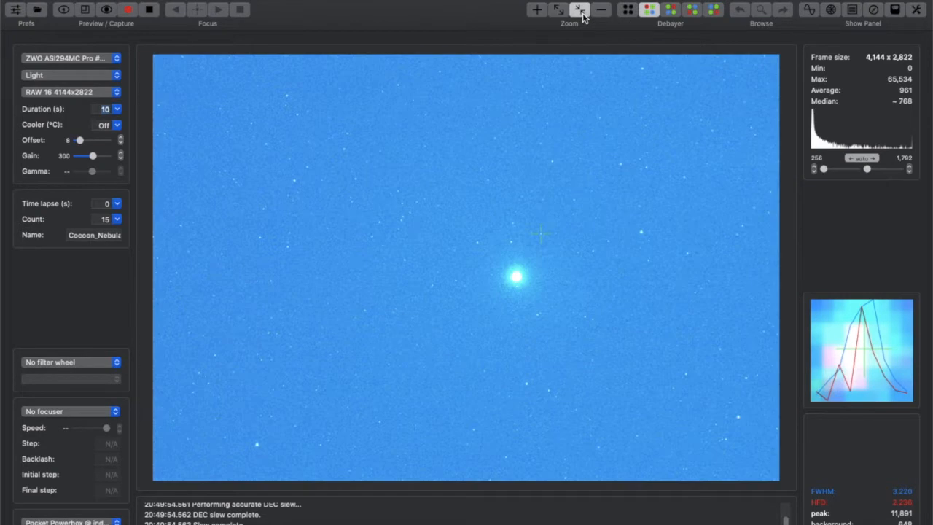
pyautogui.moveTo(568, 311)
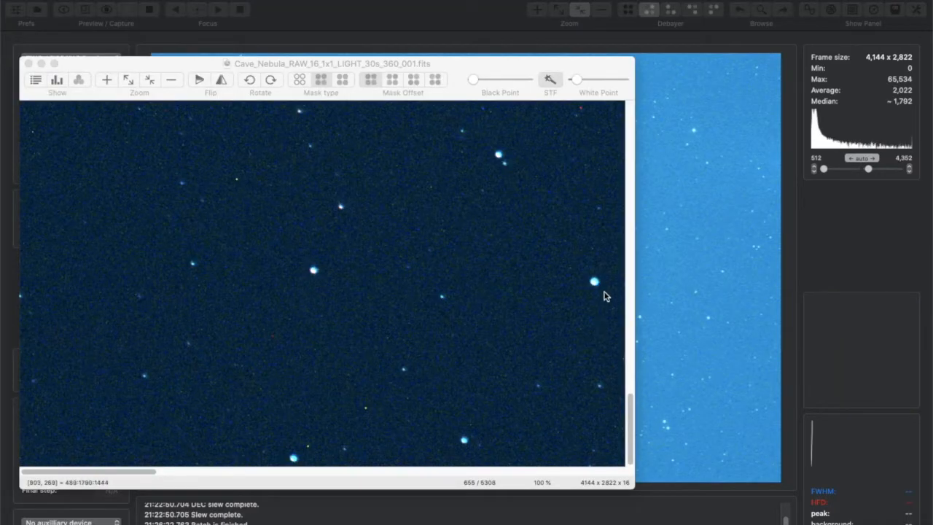
pyautogui.moveTo(597, 296)
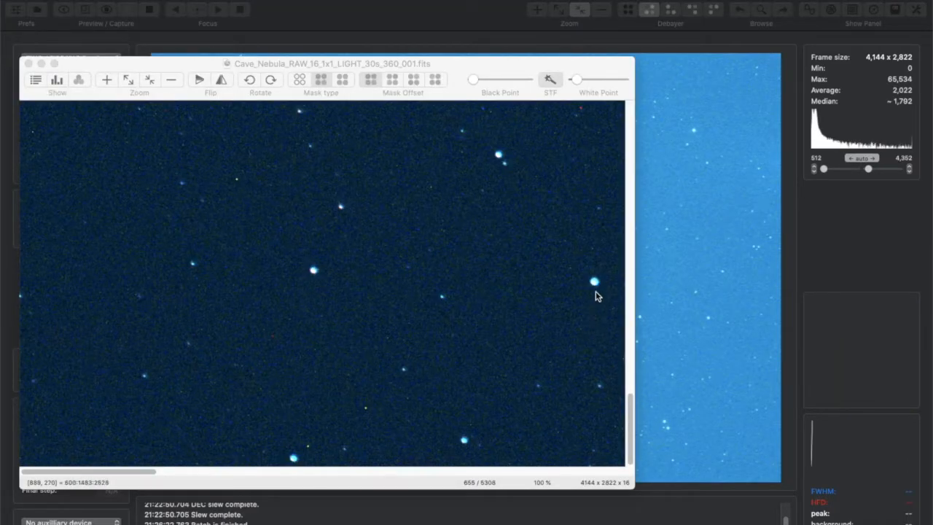
pyautogui.moveTo(597, 292)
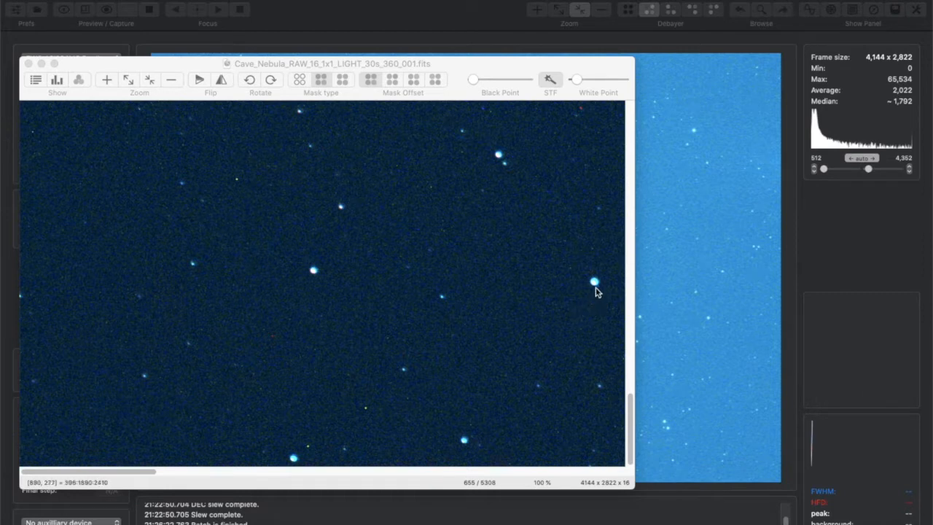
pyautogui.moveTo(594, 295)
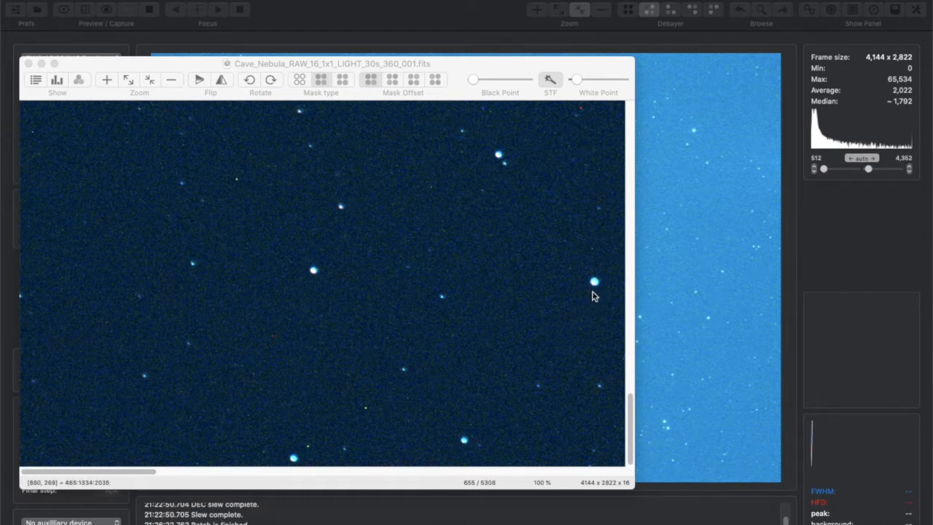
pyautogui.moveTo(602, 280)
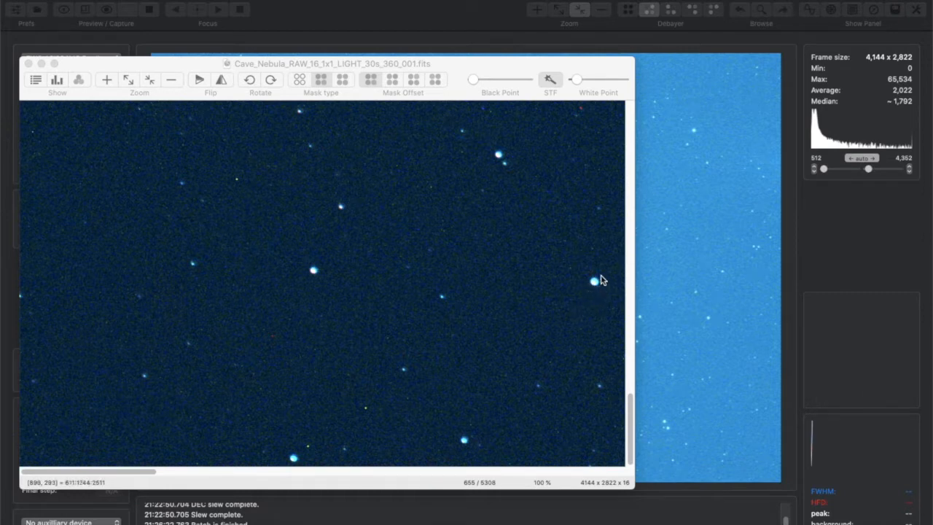
pyautogui.moveTo(596, 283)
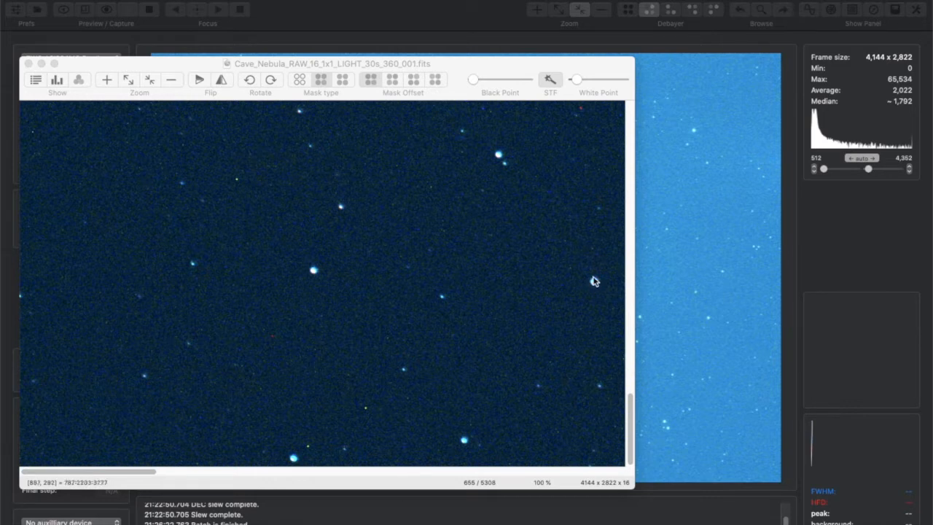
pyautogui.moveTo(594, 285)
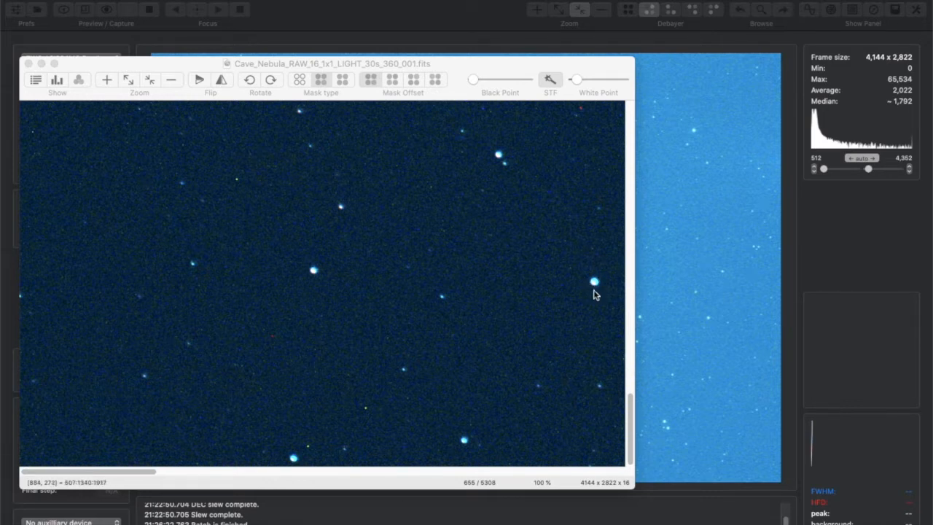
pyautogui.moveTo(598, 286)
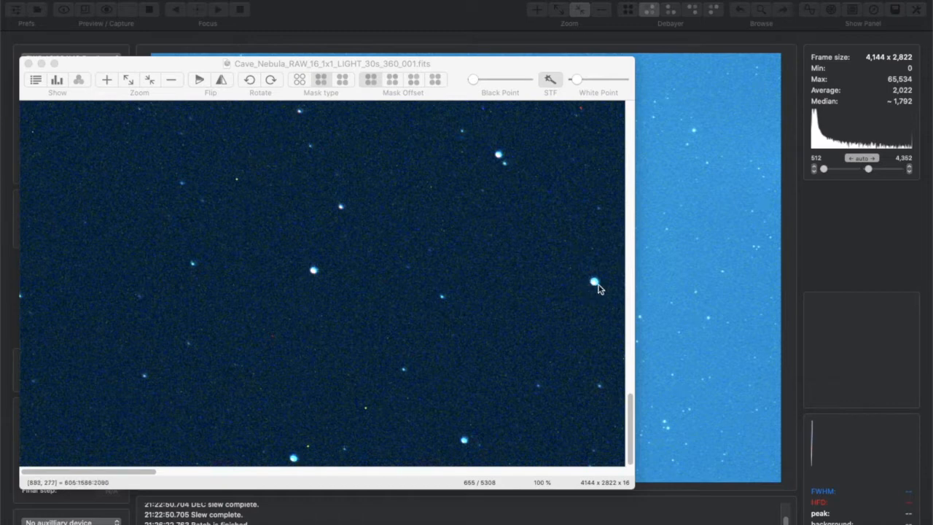
pyautogui.moveTo(597, 285)
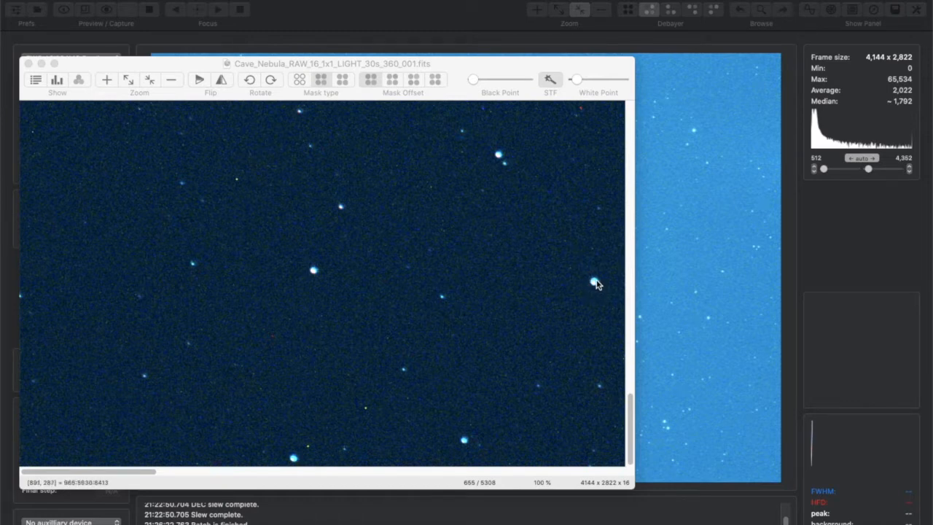
pyautogui.moveTo(598, 283)
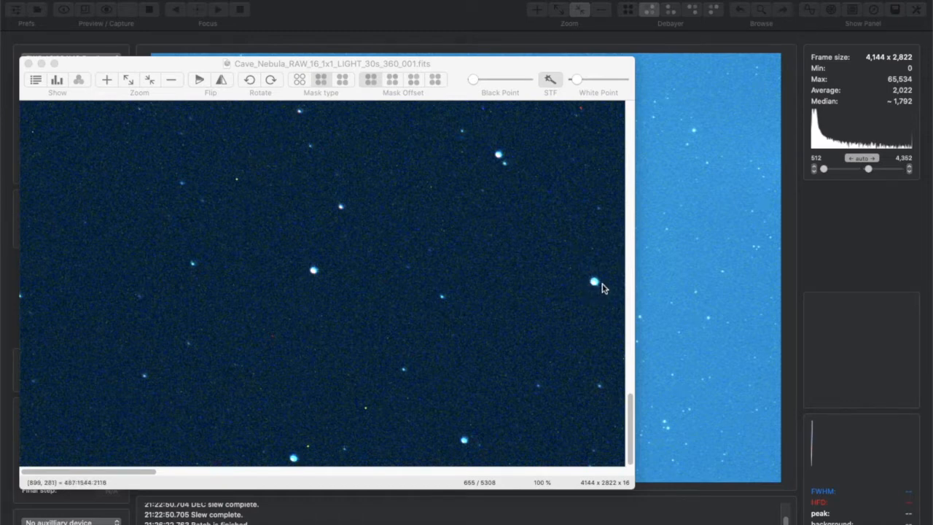
pyautogui.moveTo(589, 297)
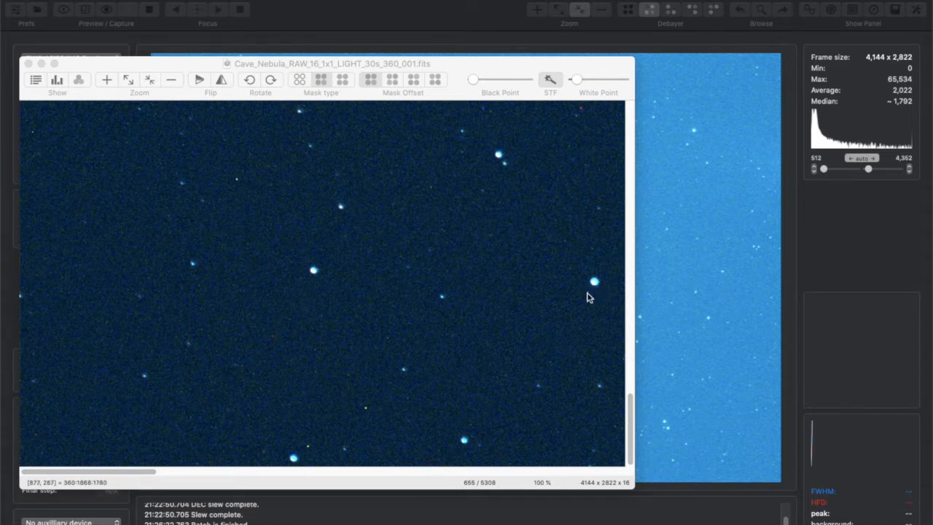
pyautogui.moveTo(606, 284)
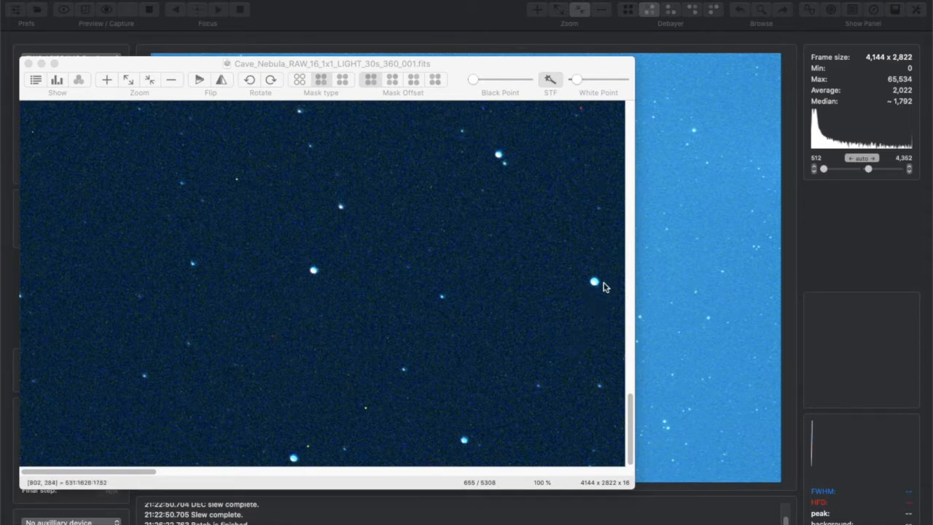
pyautogui.moveTo(604, 257)
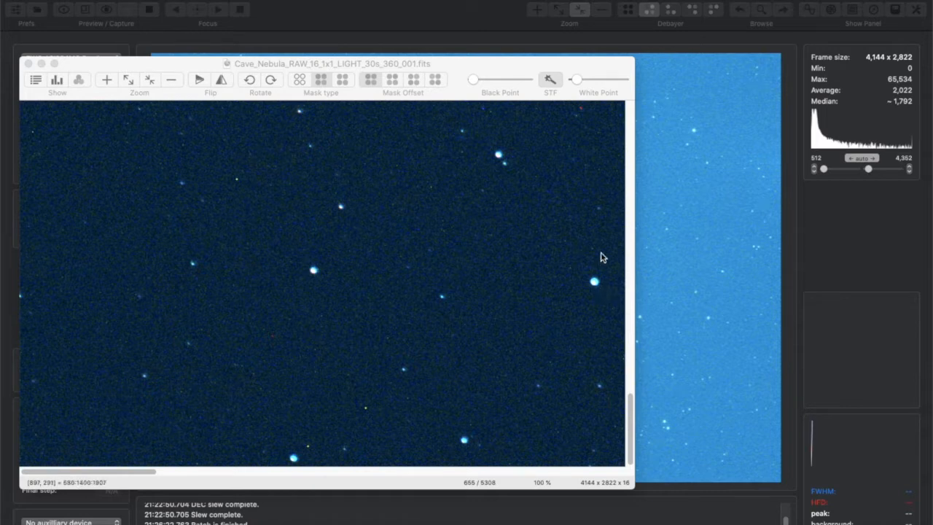
pyautogui.moveTo(625, 396)
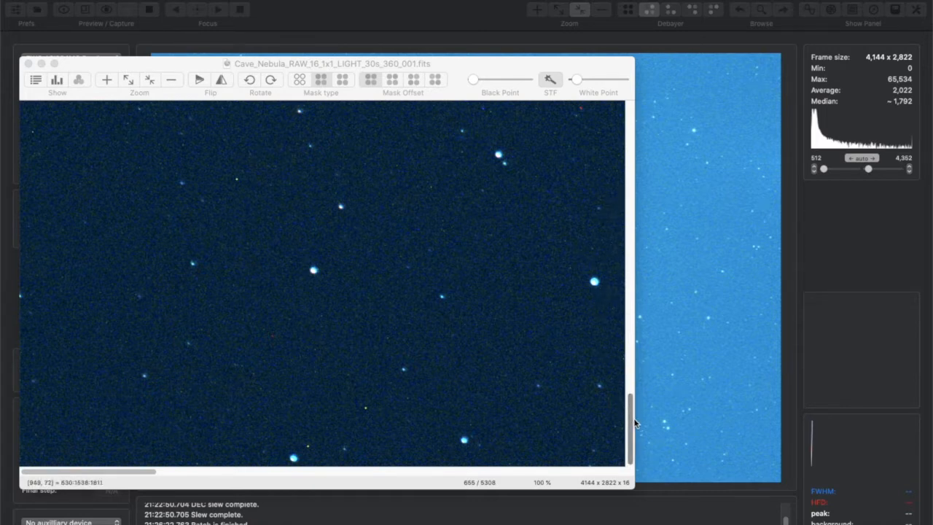
# - Pan the 30 s Cave Nebula FITS view upward toward the image middle to inspect stars
pyautogui.moveTo(631, 423); pyautogui.dragTo(628, 307)
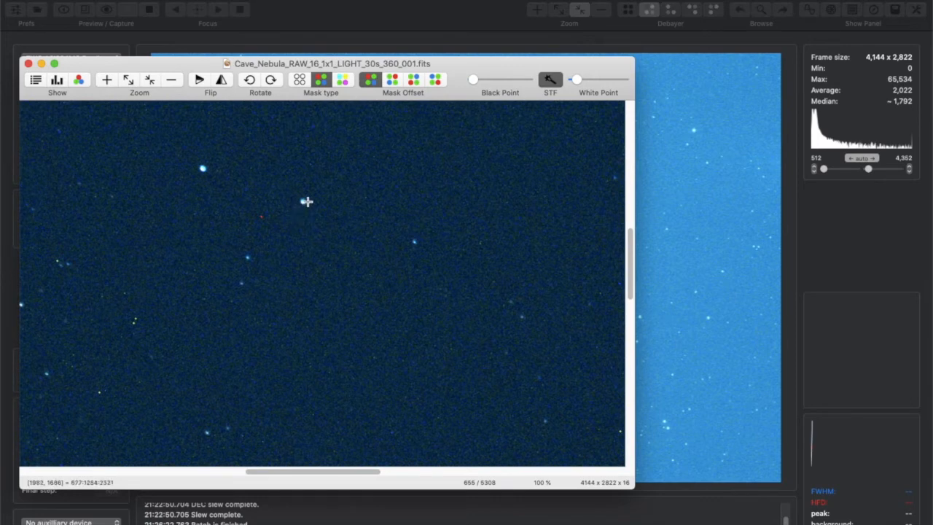
pyautogui.moveTo(205, 180)
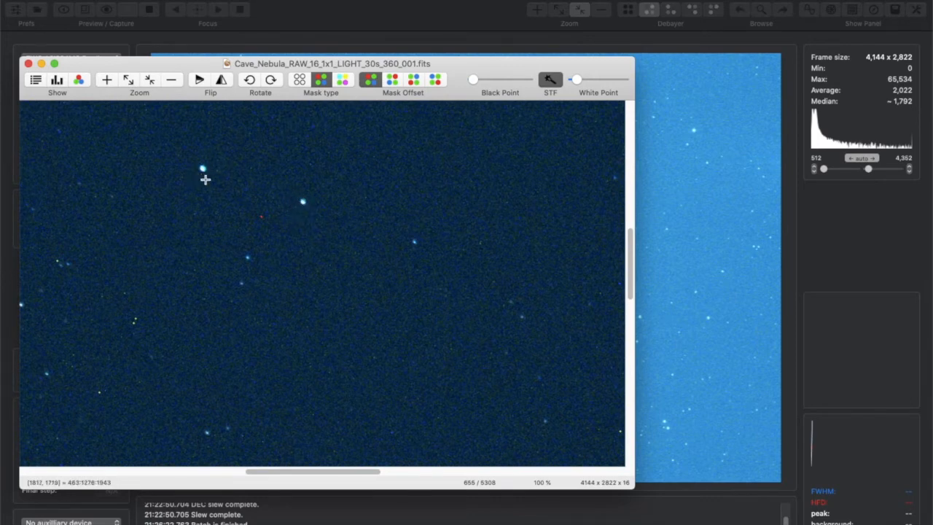
pyautogui.moveTo(255, 224)
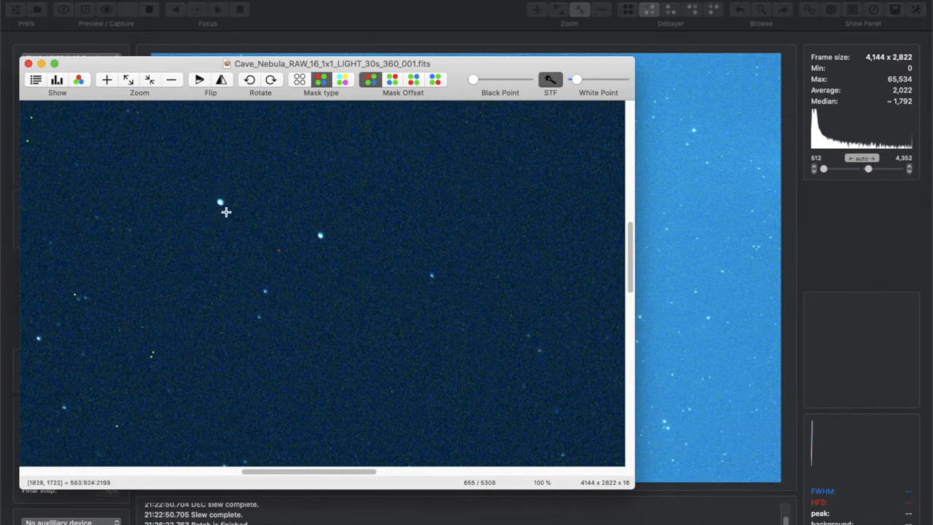
pyautogui.moveTo(230, 216)
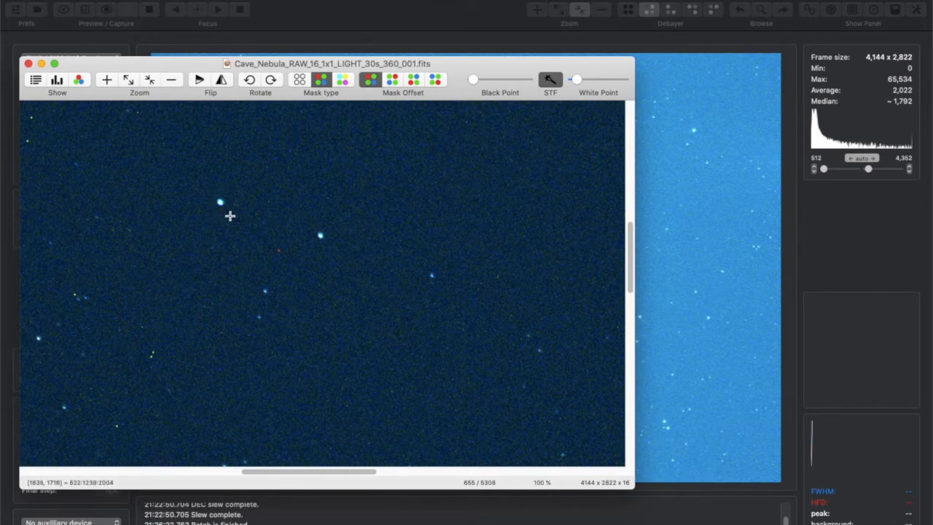
pyautogui.moveTo(226, 196)
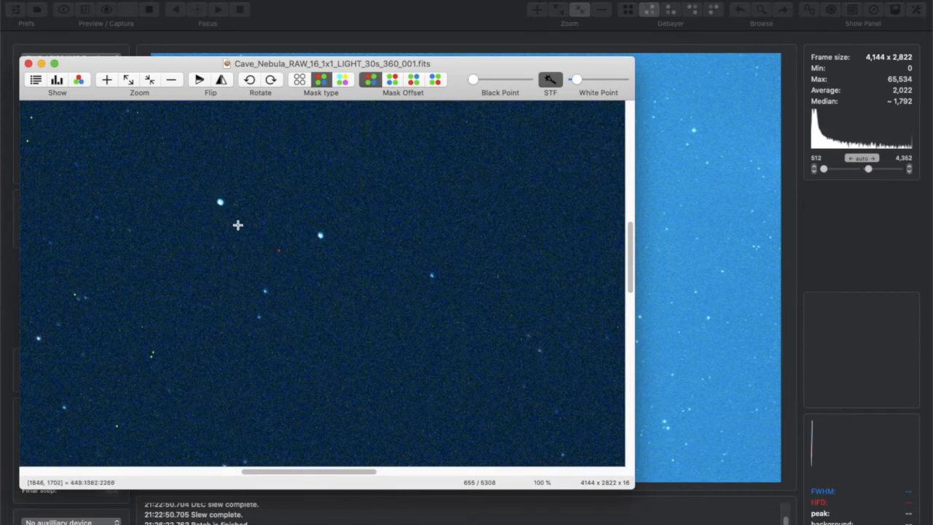
pyautogui.moveTo(324, 288)
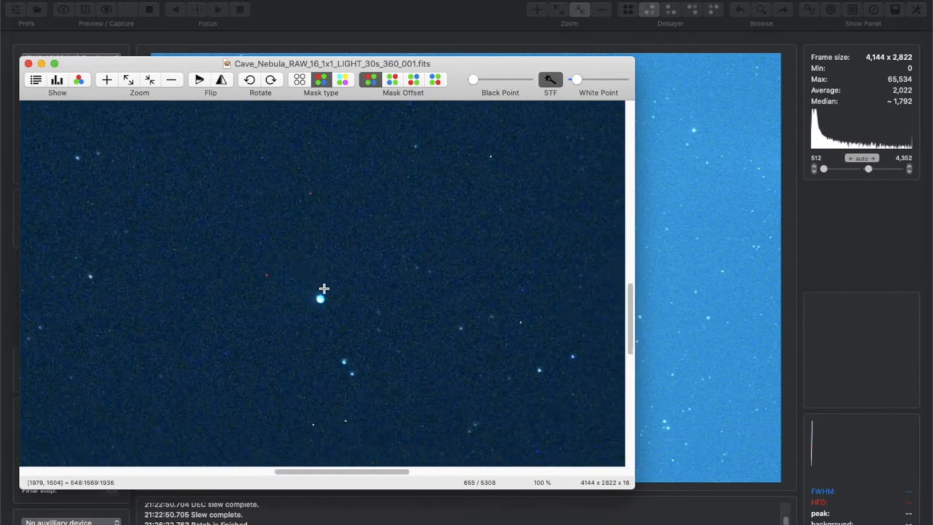
pyautogui.moveTo(324, 304)
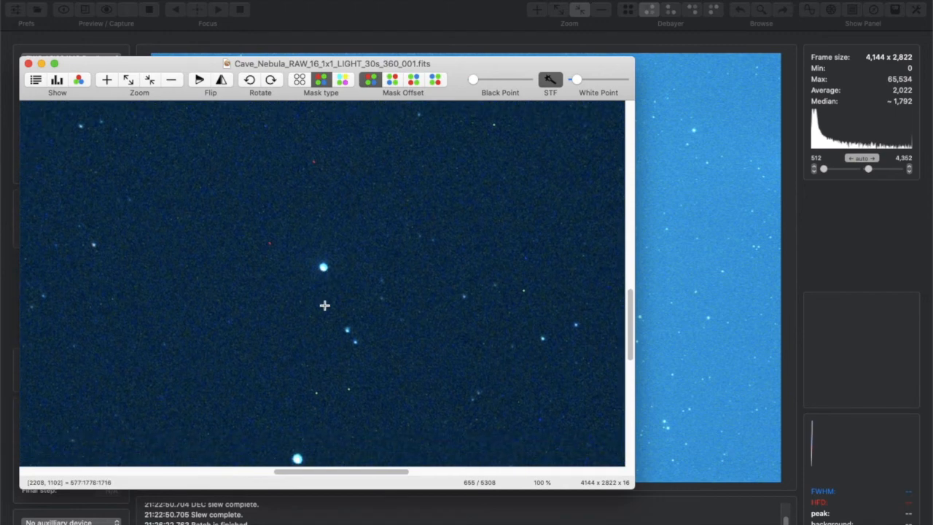
pyautogui.moveTo(169, 159)
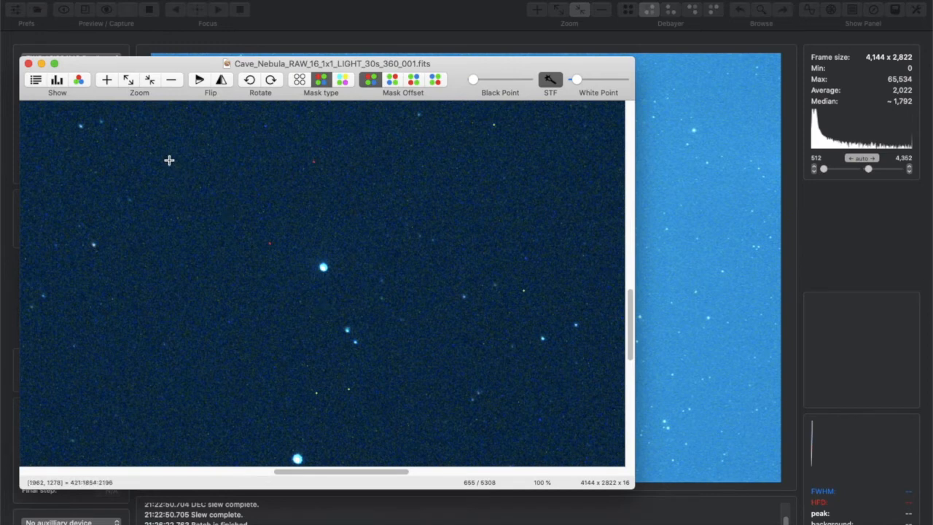
pyautogui.moveTo(350, 286)
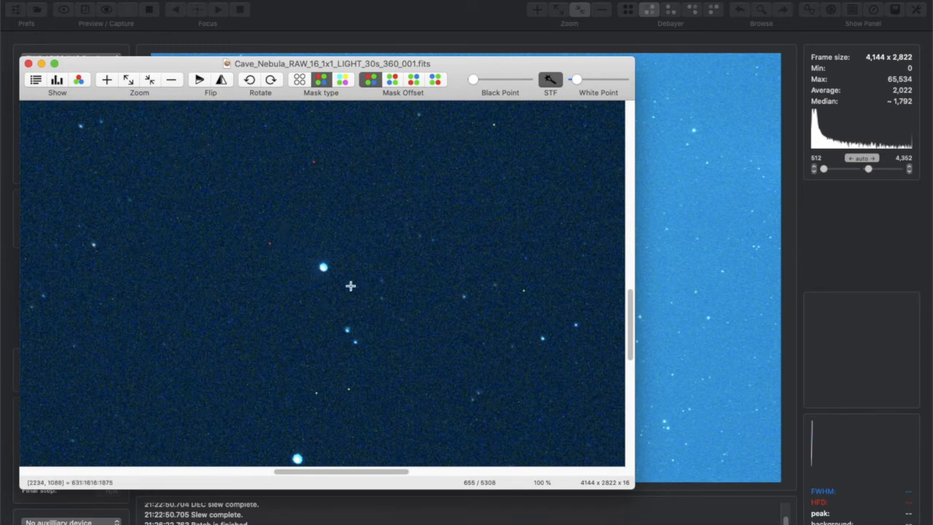